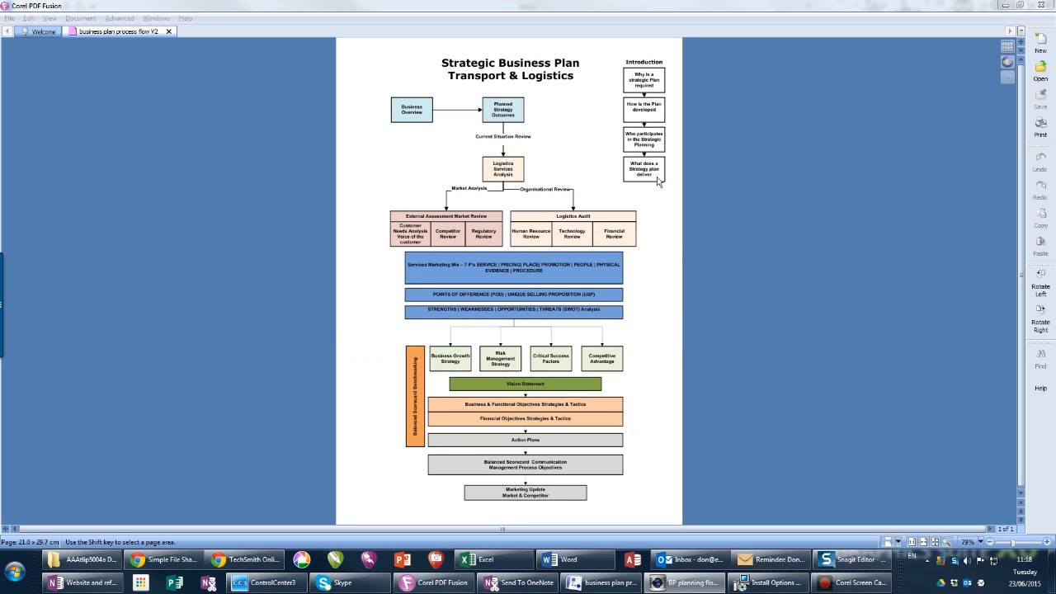
mouse_move(444, 493)
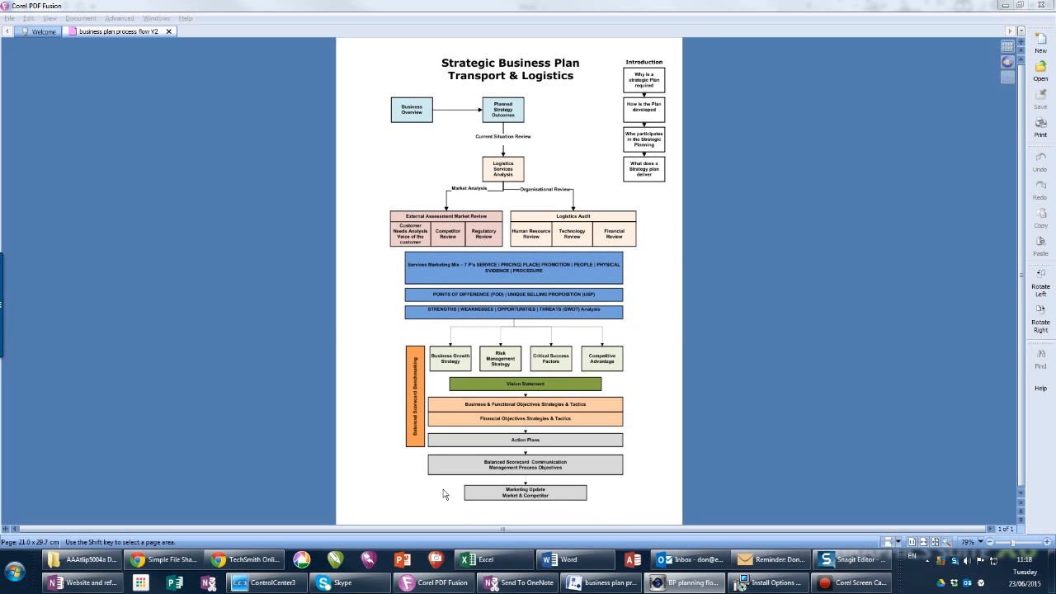
mouse_move(398, 106)
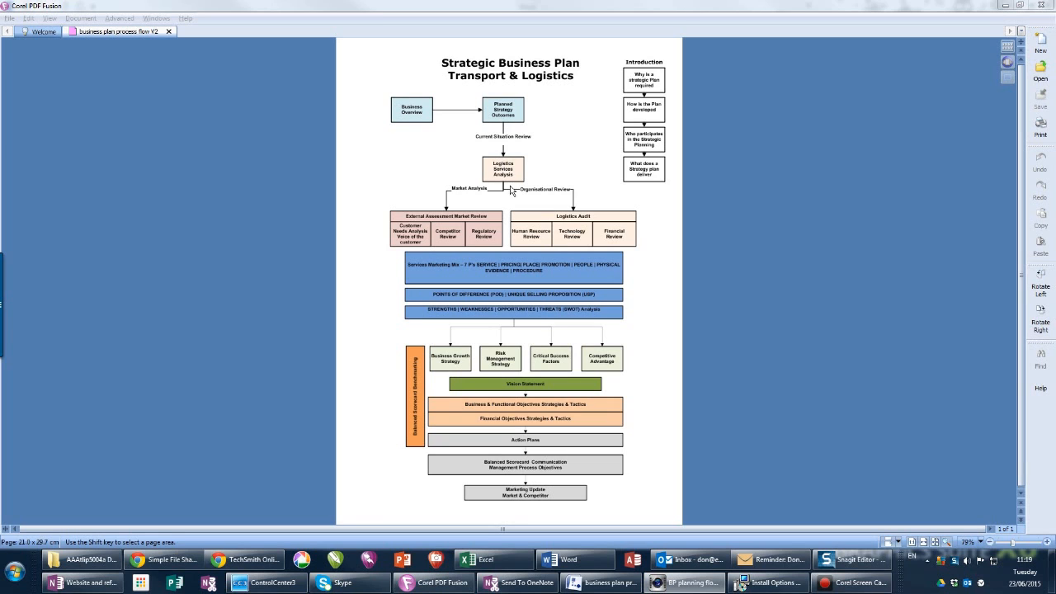
mouse_move(620, 69)
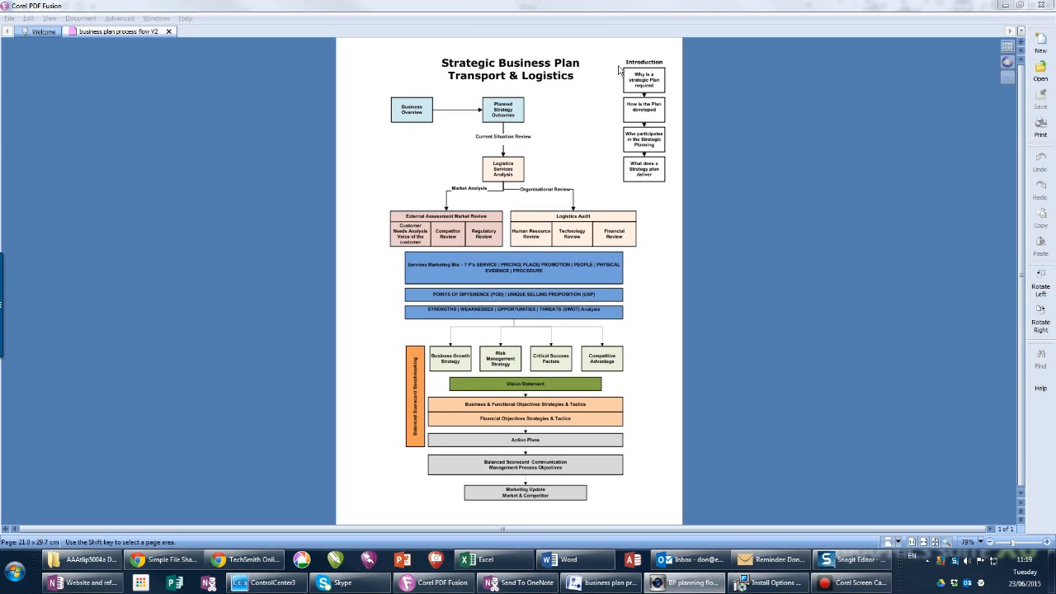
mouse_move(619, 168)
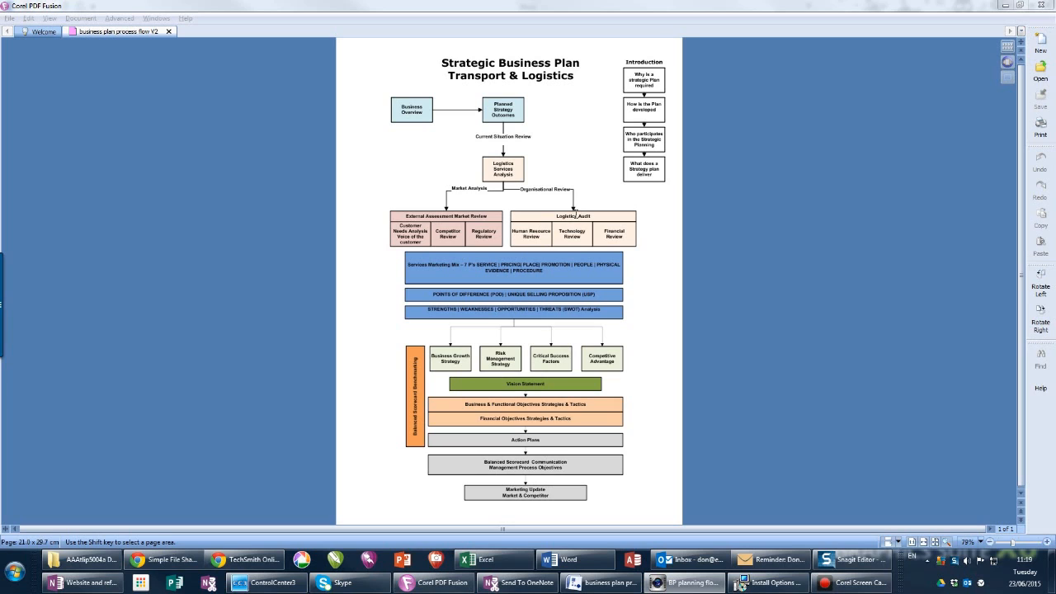
mouse_move(431, 262)
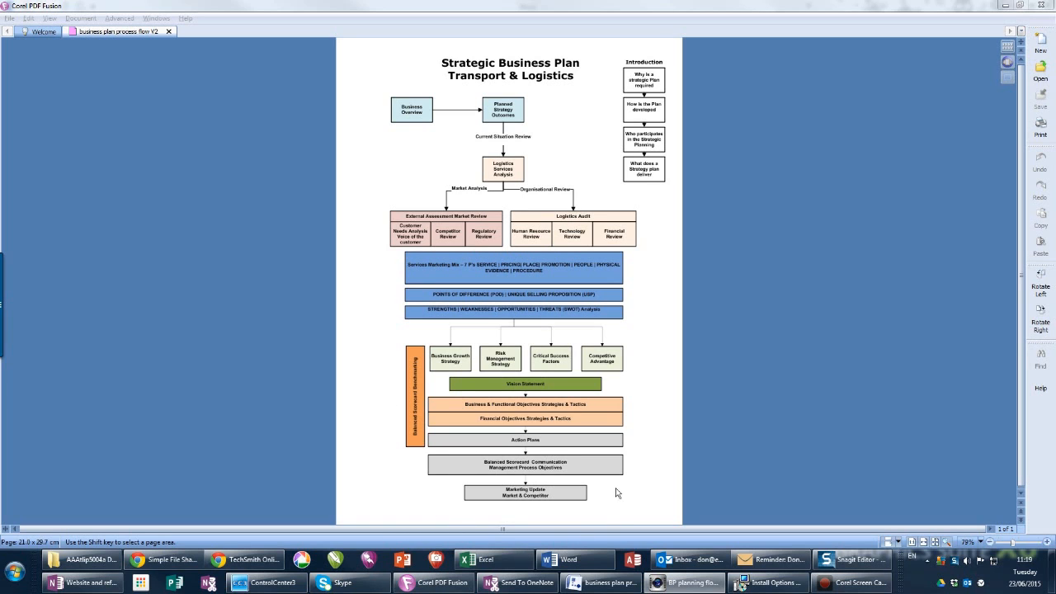
mouse_move(406, 274)
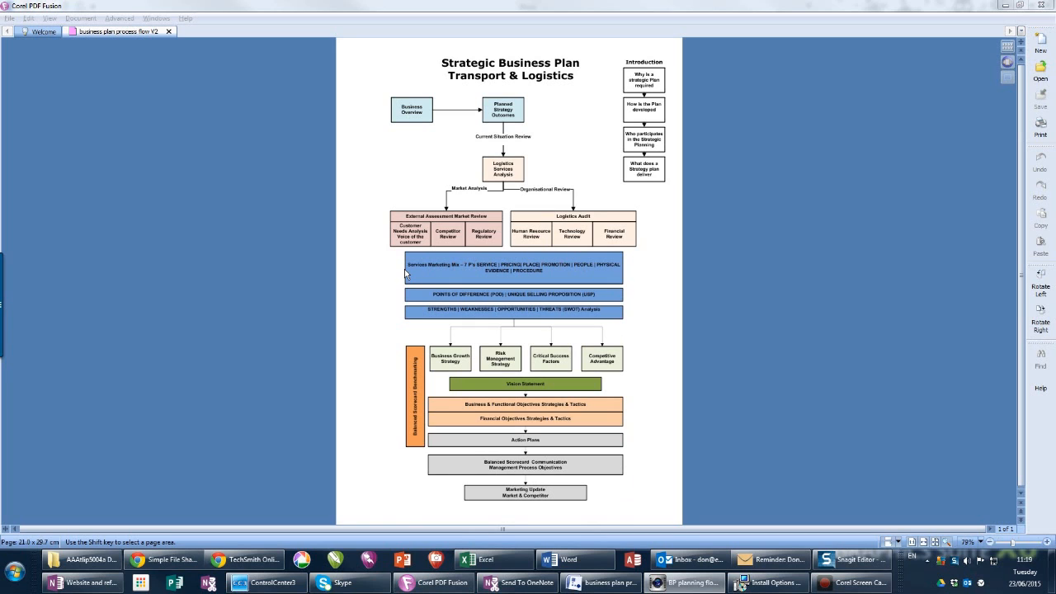
mouse_move(410, 77)
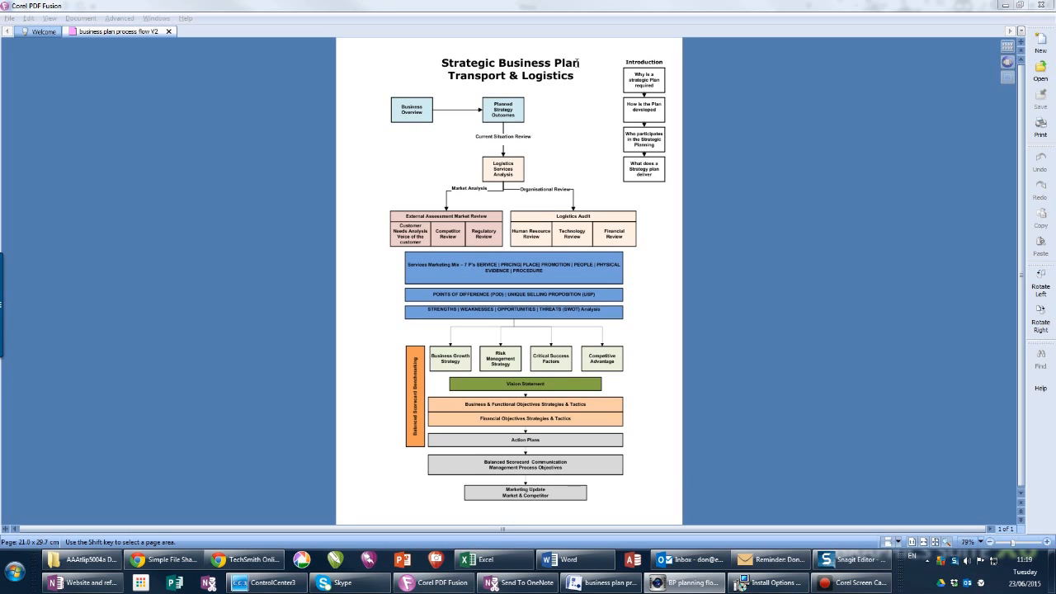
mouse_move(581, 69)
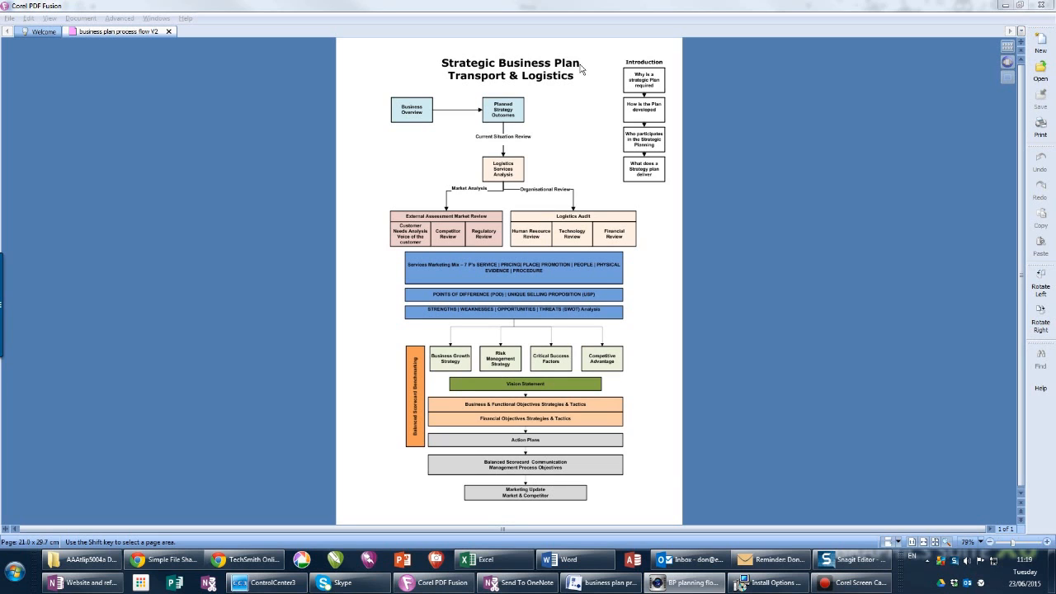
mouse_move(475, 92)
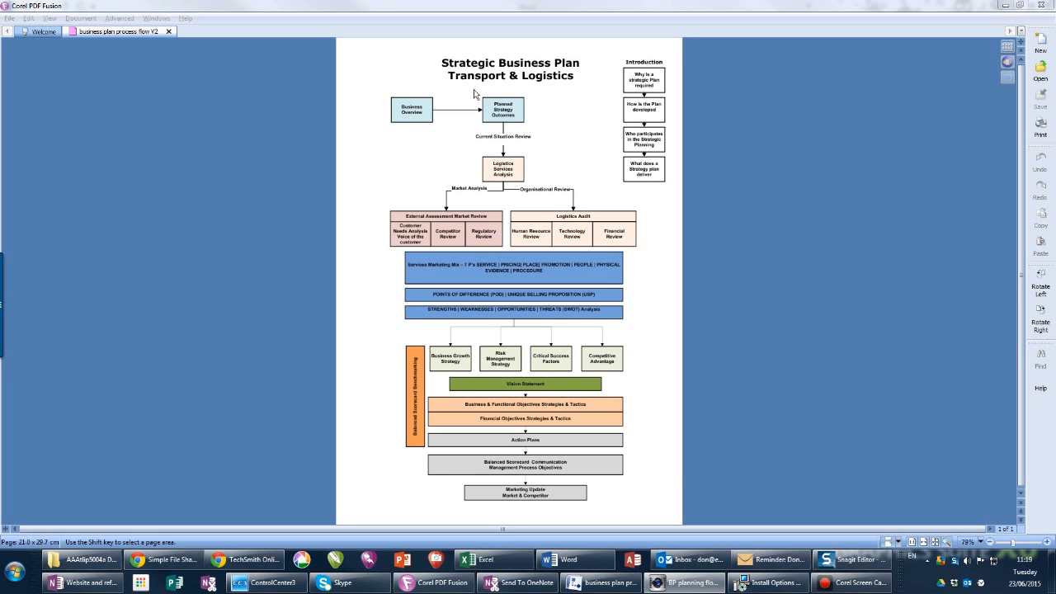
mouse_move(459, 96)
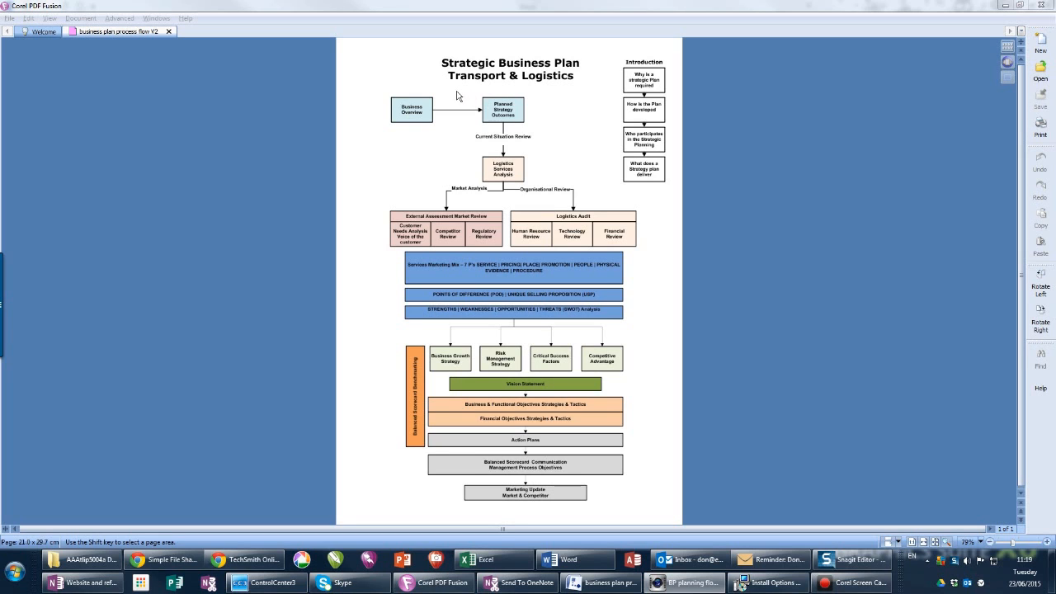
mouse_move(452, 91)
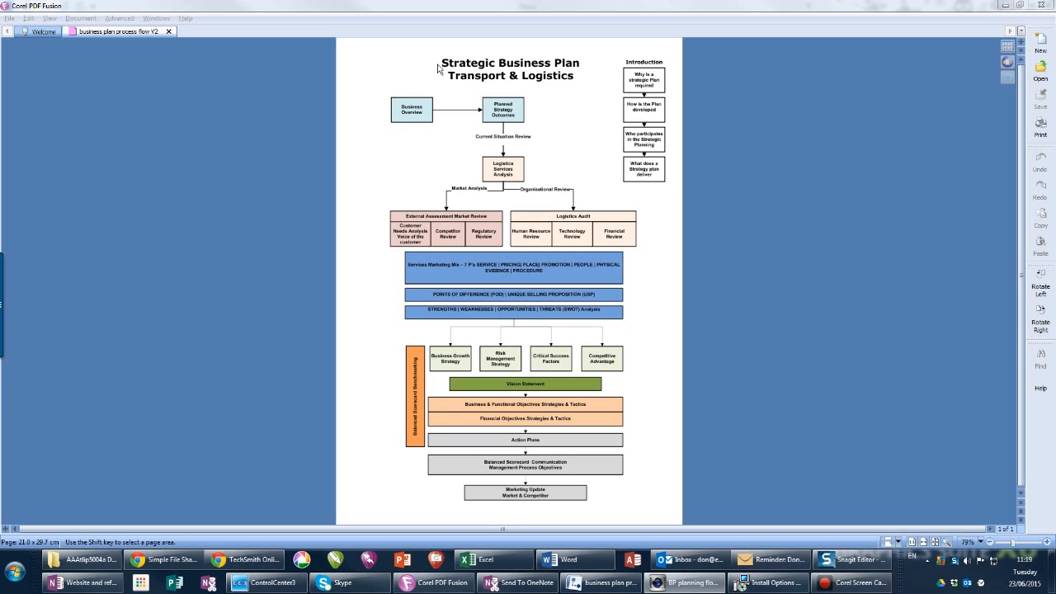
mouse_move(438, 59)
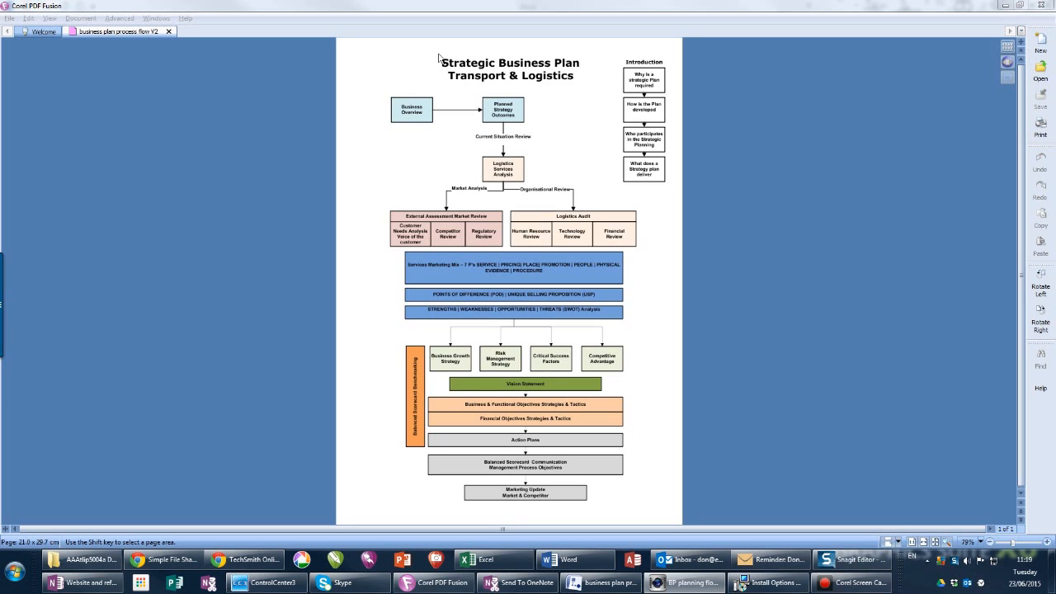
mouse_move(427, 71)
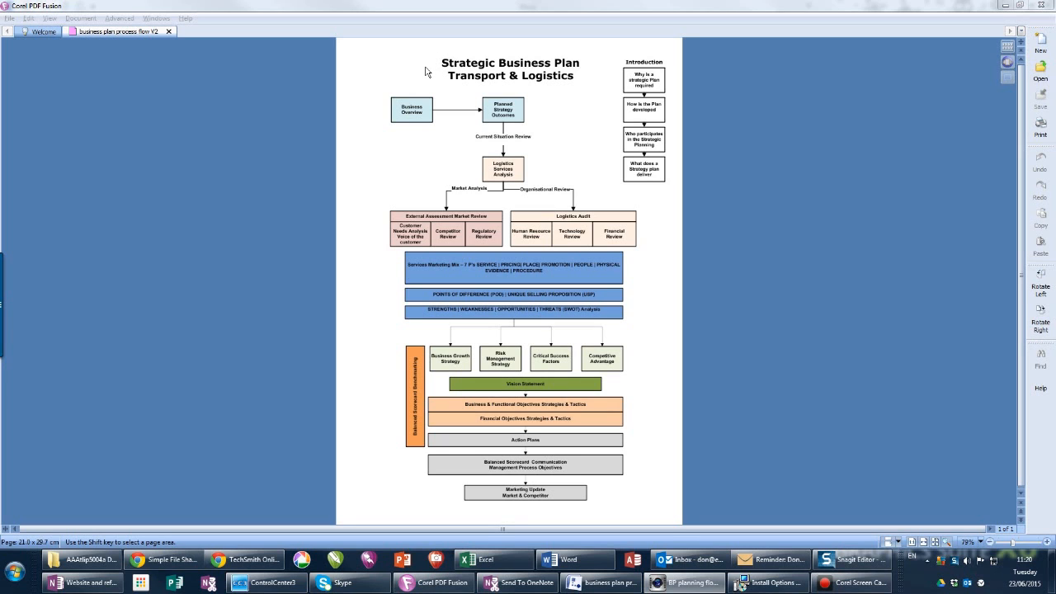